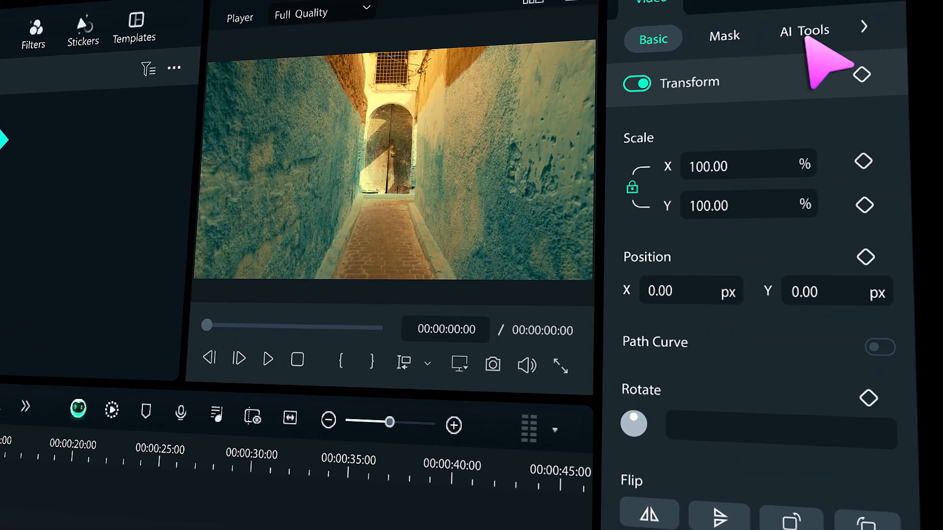
Step: Open the alley clip's AI Tools settings and view the Planar Tracking options
{"action": "left_click", "coordinate": [805, 30]}
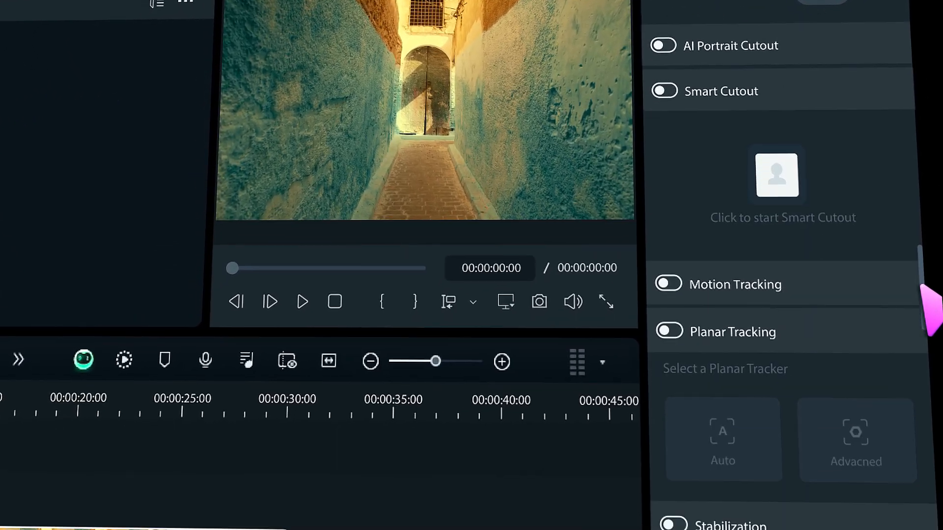
{"action": "left_click", "coordinate": [667, 331]}
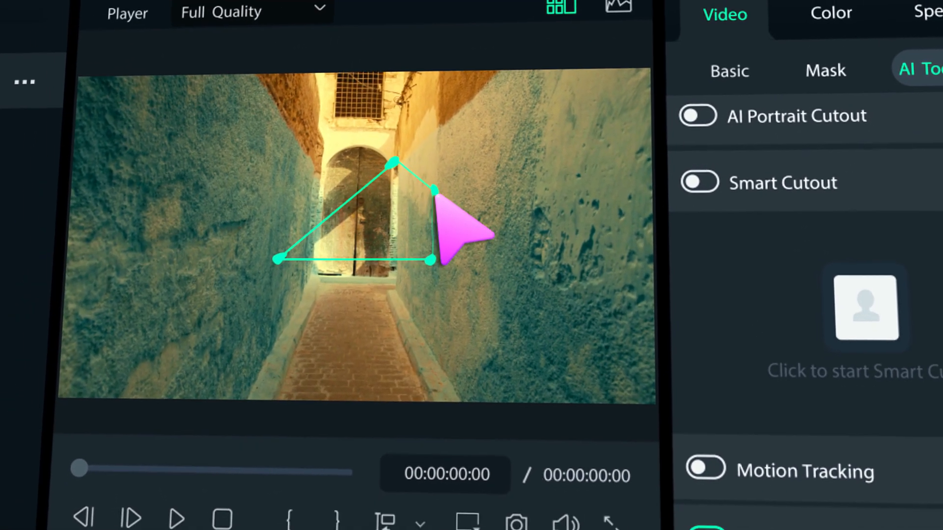
{"action": "left_click", "coordinate": [693, 424]}
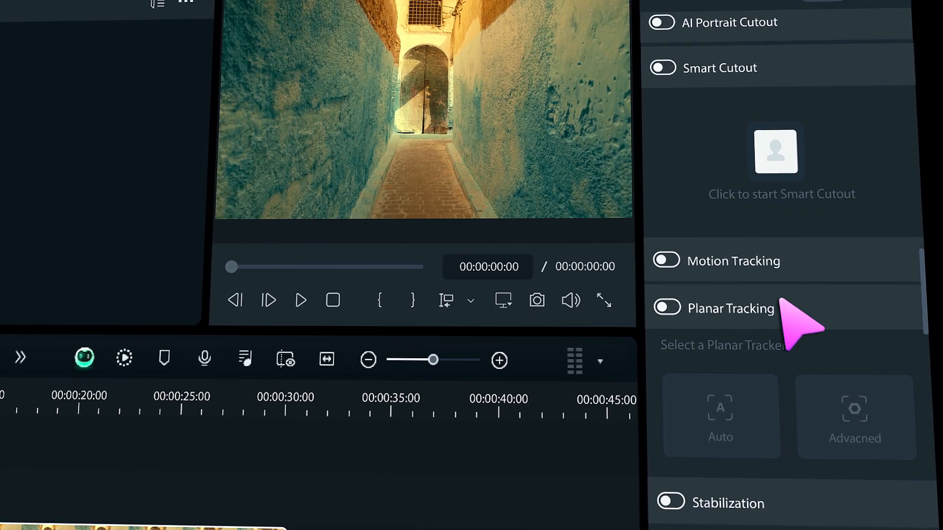
{"action": "left_click", "coordinate": [663, 309]}
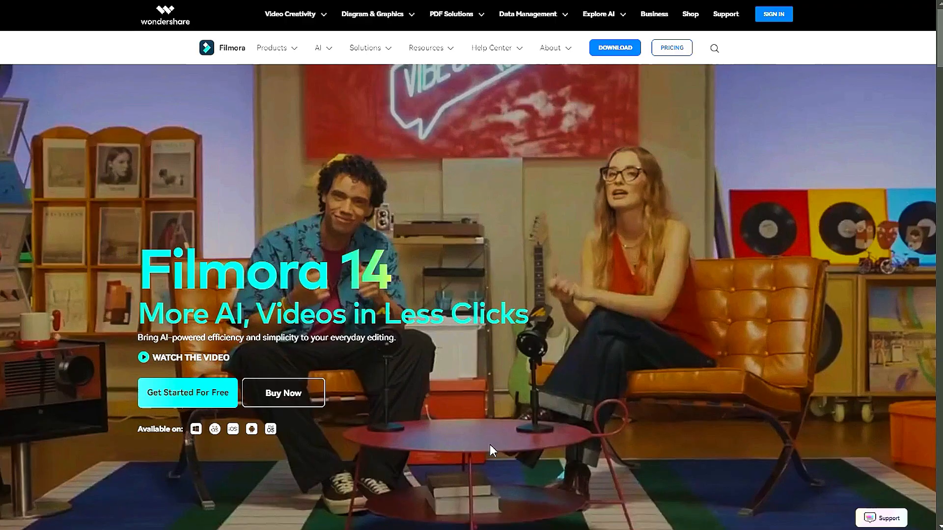
Step: Download the Filmora installer and save it to the chosen folder
{"action": "left_click", "coordinate": [188, 393]}
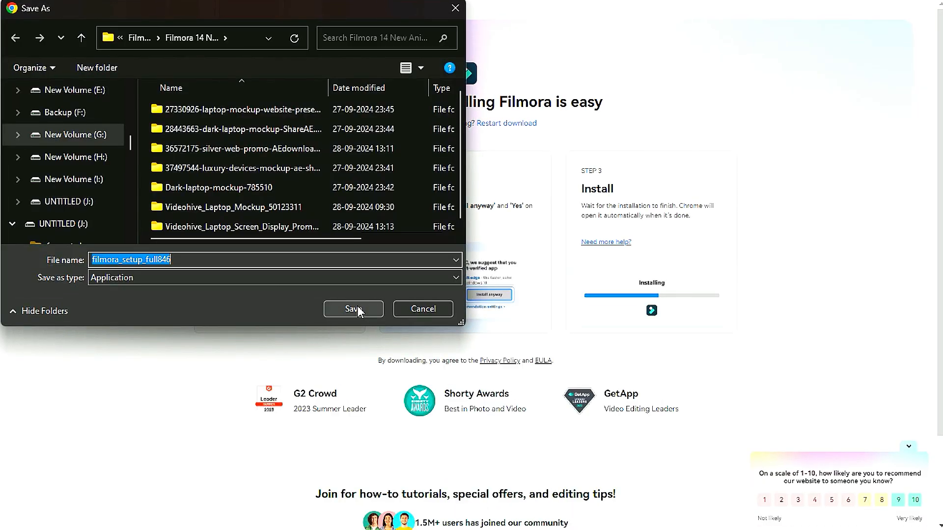
{"action": "left_click", "coordinate": [353, 308]}
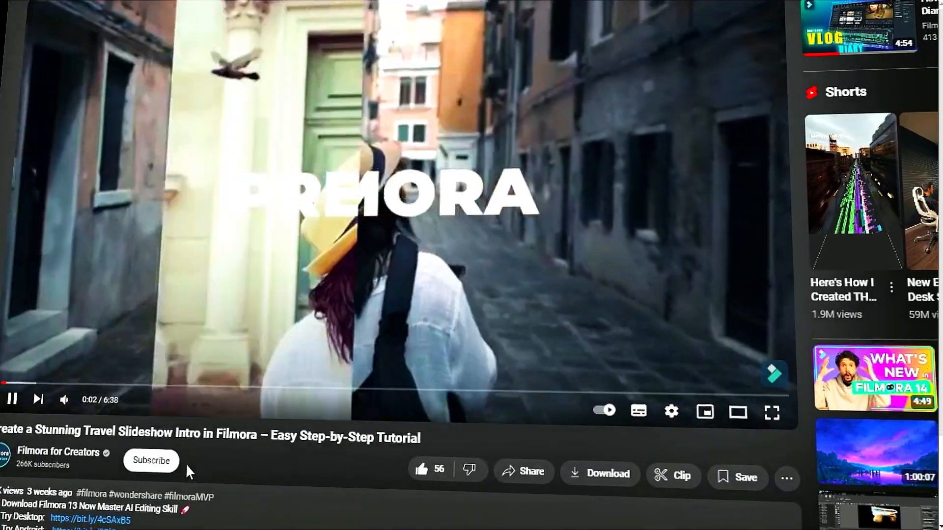
Step: Play the Filmora for Creators travel slideshow intro video on YouTube
{"action": "left_click", "coordinate": [150, 460]}
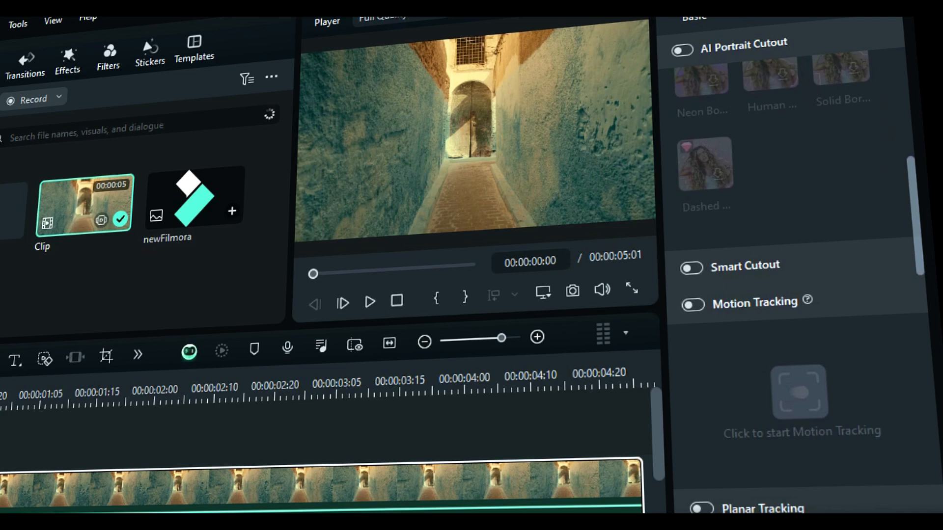
Step: Scroll the AI Tools panel down to the Planar Tracking section
{"action": "scroll", "scroll_direction": "down", "scroll_amount": 3}
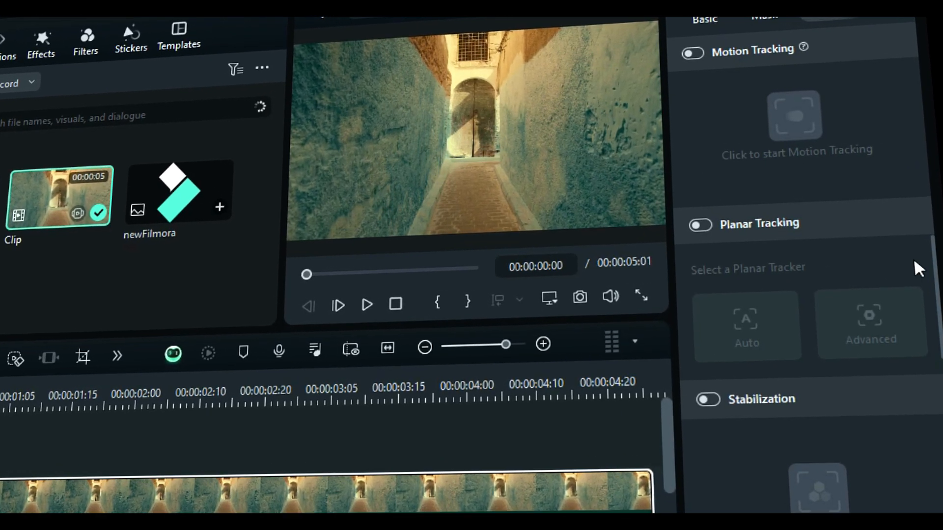
{"action": "left_click", "coordinate": [699, 224]}
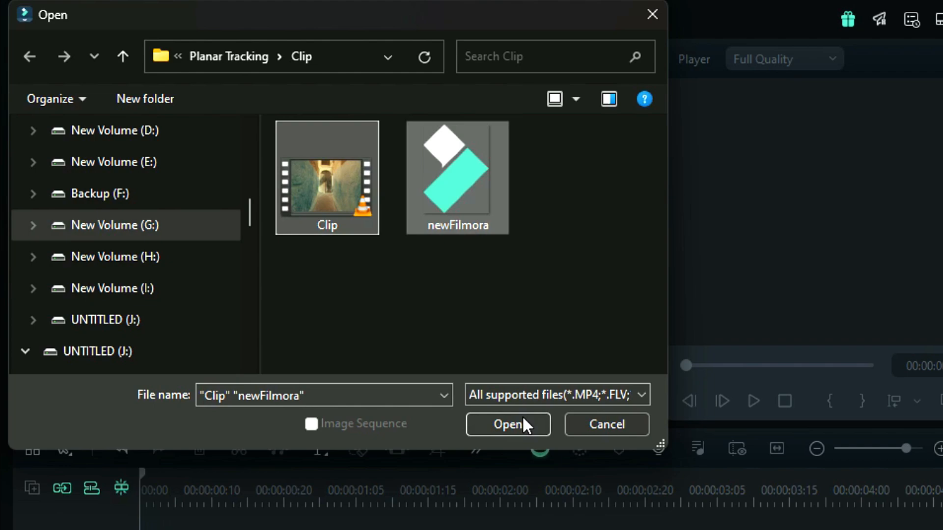
Step: Import the Clip video and newFilmora logo image into project media
{"action": "left_click", "coordinate": [506, 424]}
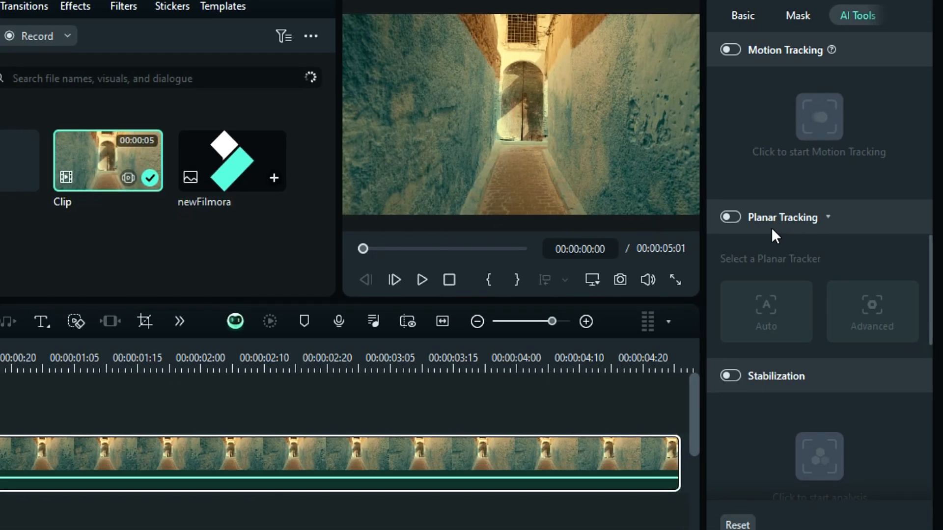
Step: Switch Planar Tracking on for the alley clip and add an Auto tracker
{"action": "left_click", "coordinate": [729, 217]}
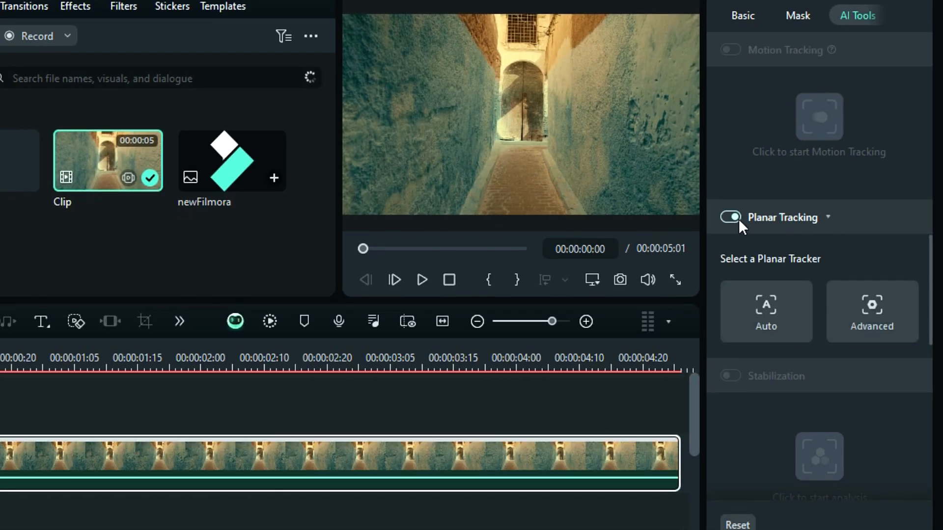
{"action": "left_click", "coordinate": [729, 217]}
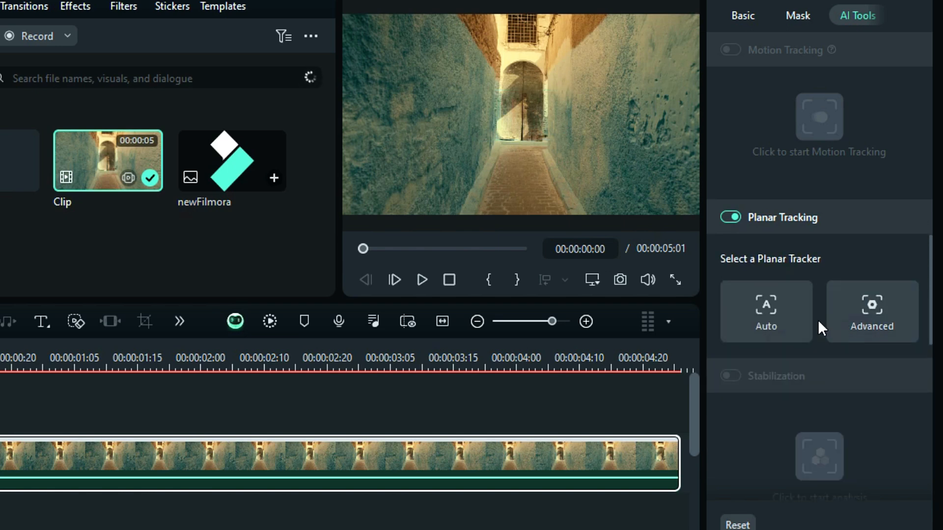
{"action": "left_click", "coordinate": [765, 311]}
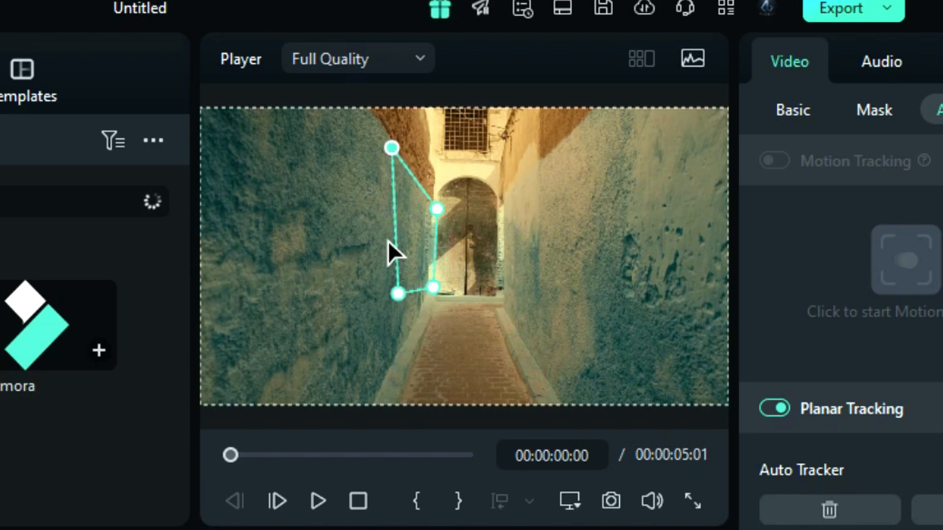
{"action": "left_click", "coordinate": [836, 431]}
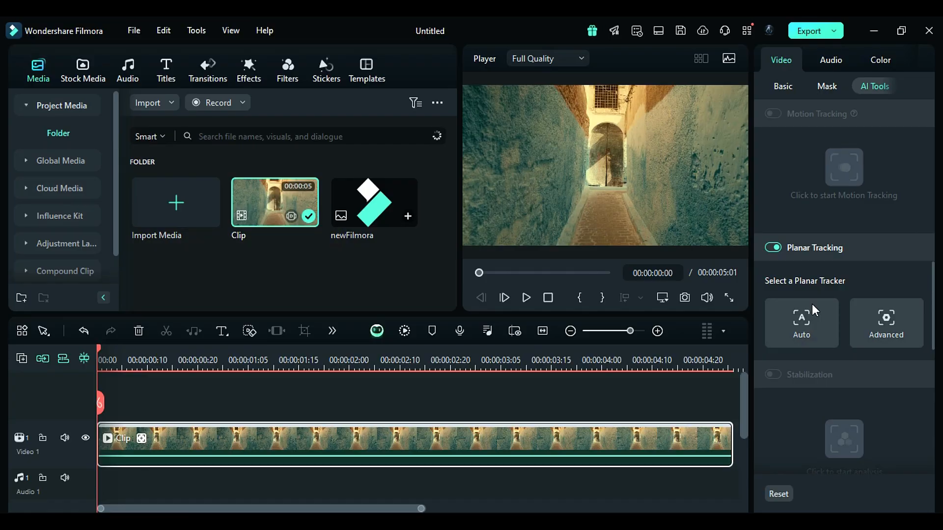
Step: Add an Advanced tracker on the right wall with High accuracy and track forward
{"action": "left_click", "coordinate": [884, 323]}
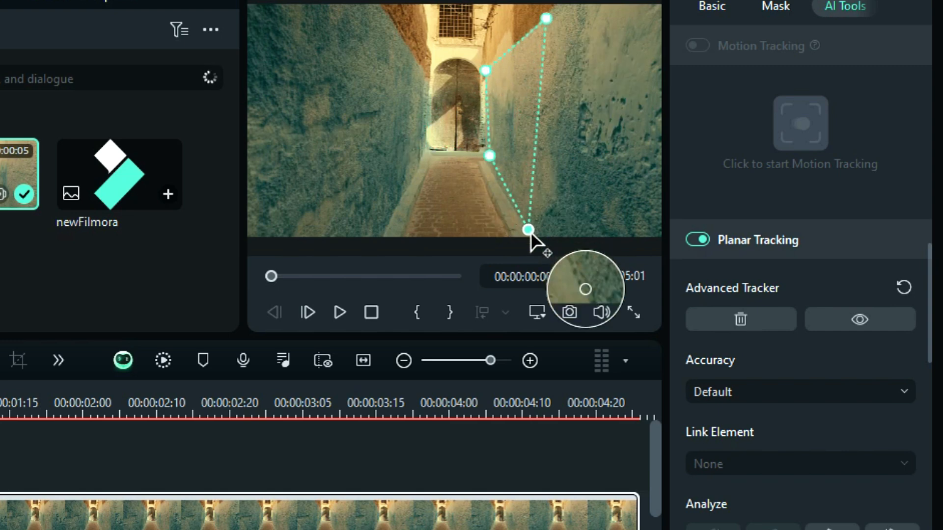
{"action": "left_click", "coordinate": [902, 392]}
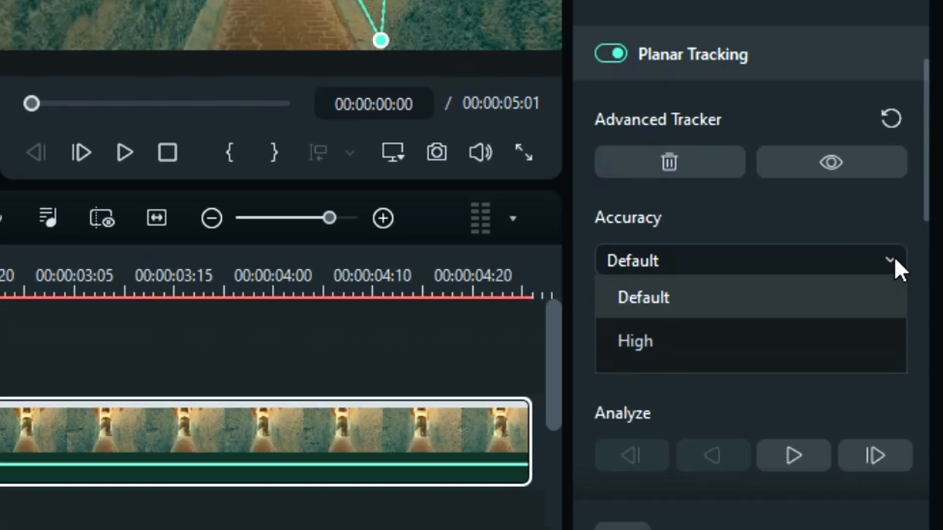
{"action": "left_click", "coordinate": [745, 260]}
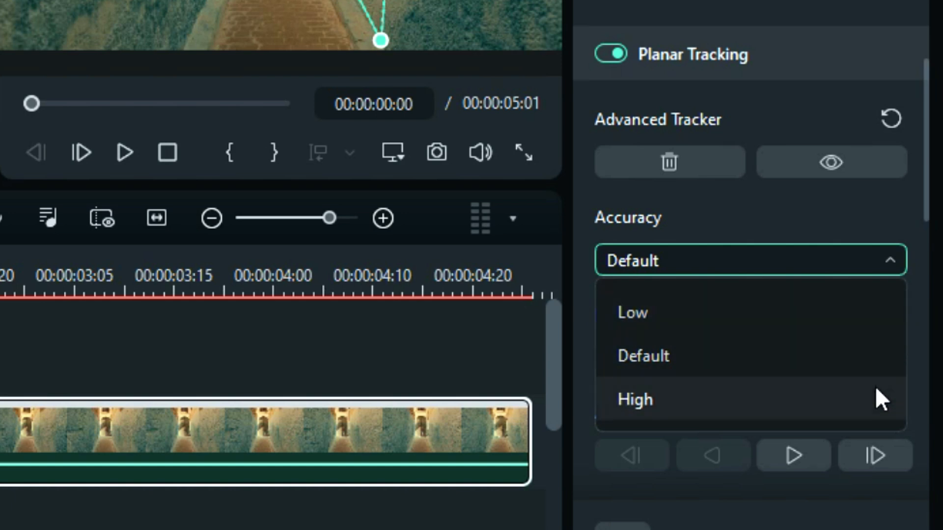
{"action": "left_click", "coordinate": [634, 399]}
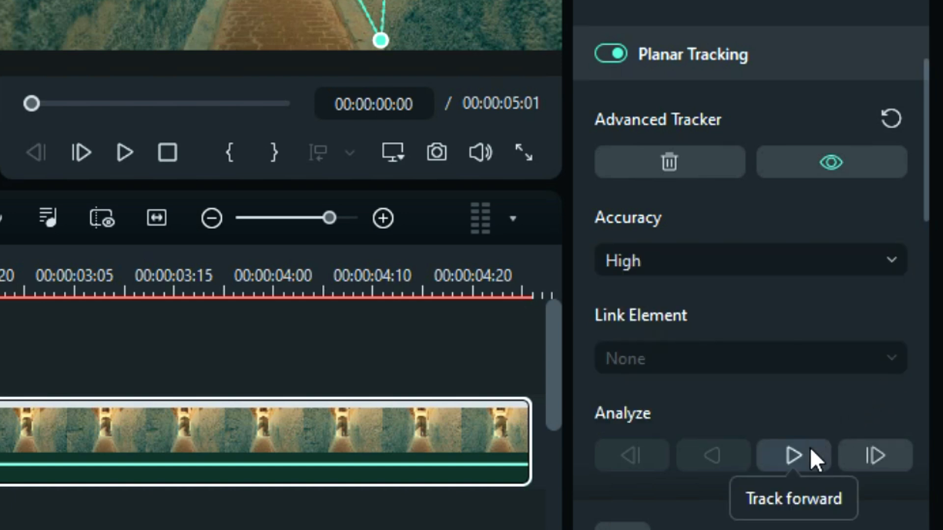
{"action": "left_click", "coordinate": [793, 455]}
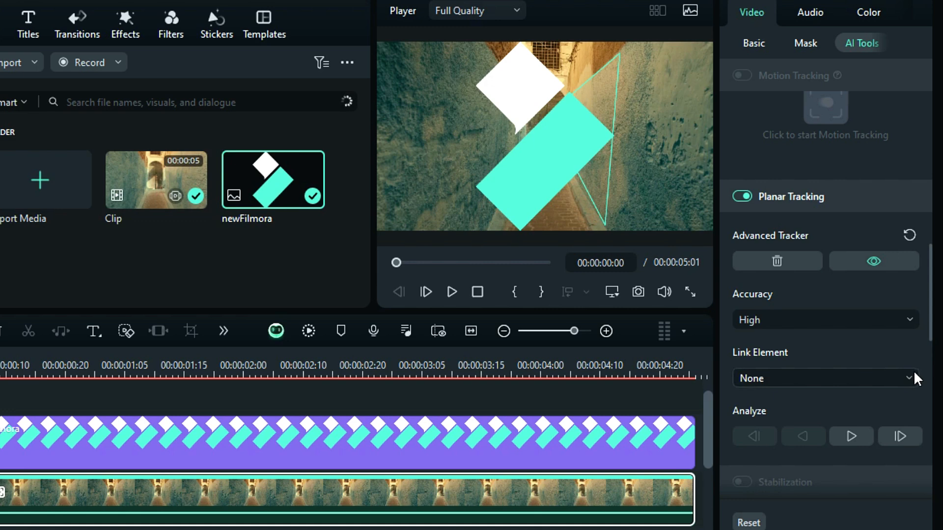
Step: Choose newFilmora in the Link Element dropdown to pin the logo onto the wall
{"action": "left_click", "coordinate": [824, 377]}
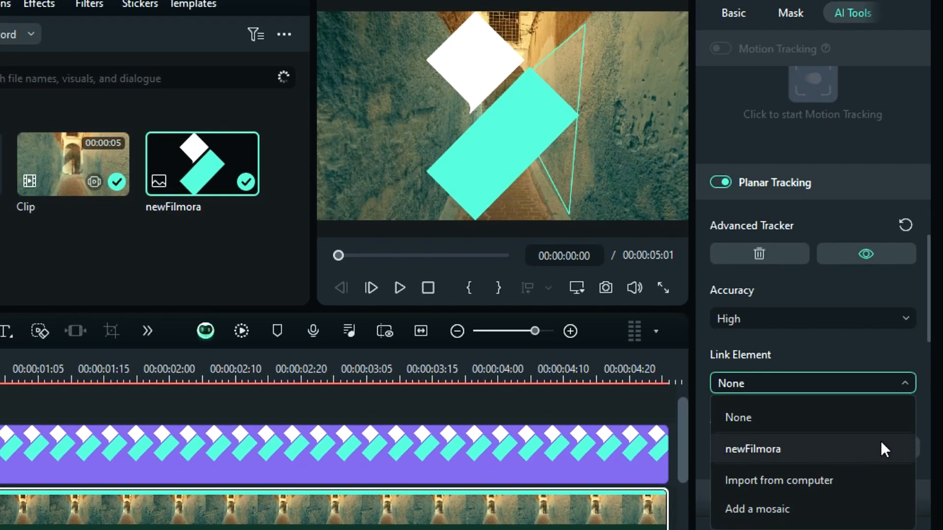
{"action": "left_click", "coordinate": [752, 448]}
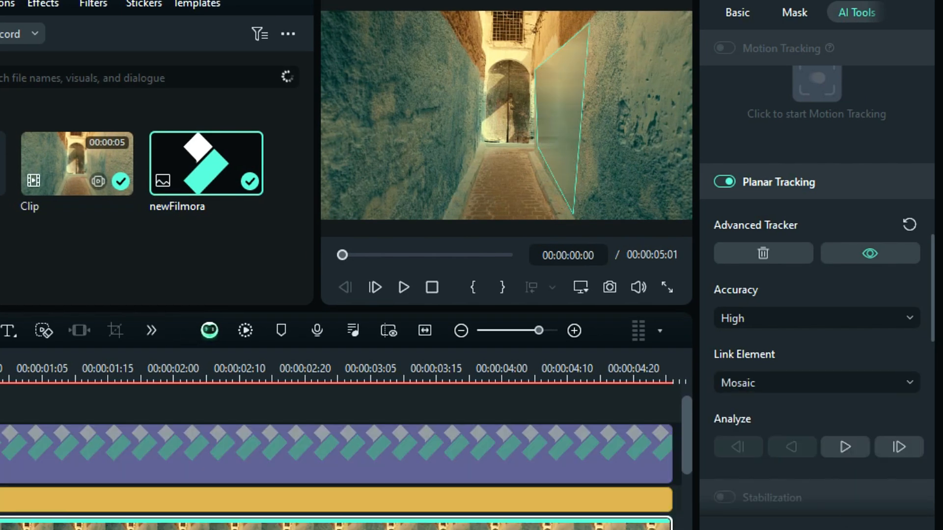
{"action": "left_click", "coordinate": [816, 383]}
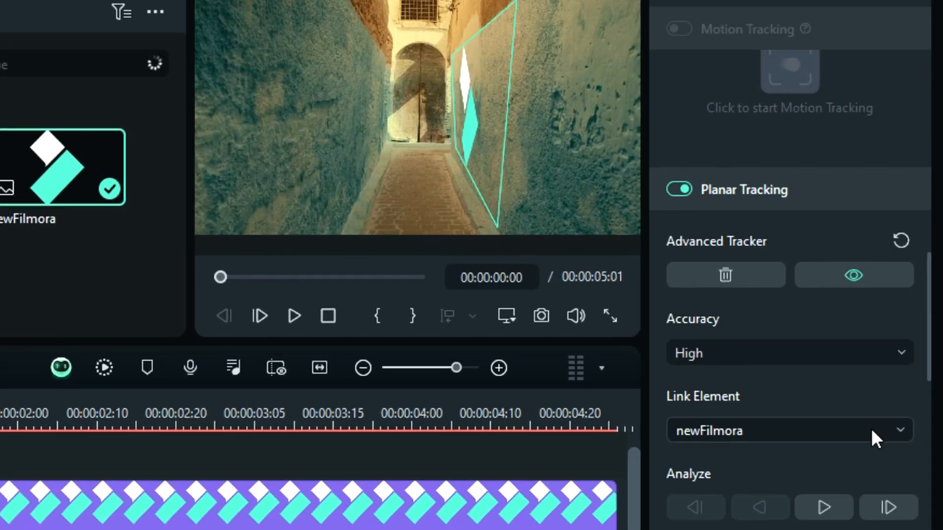
{"action": "left_click", "coordinate": [853, 275]}
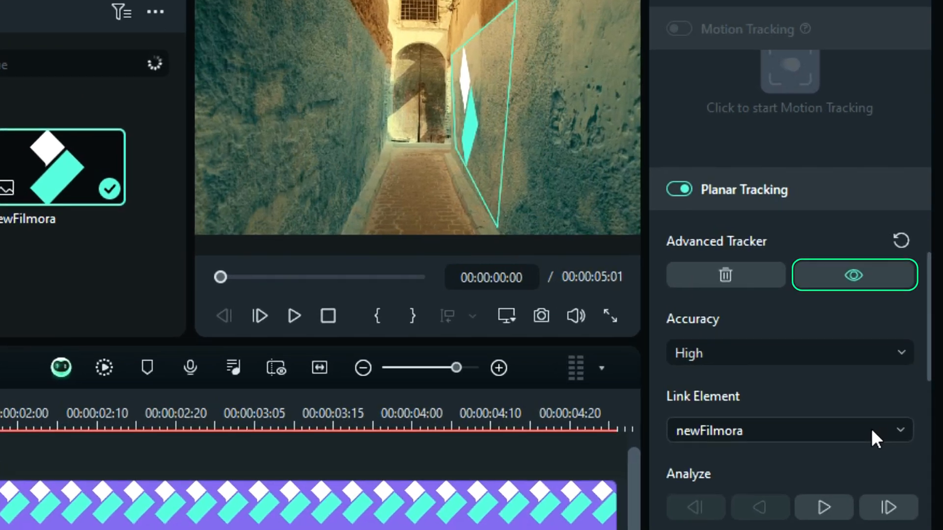